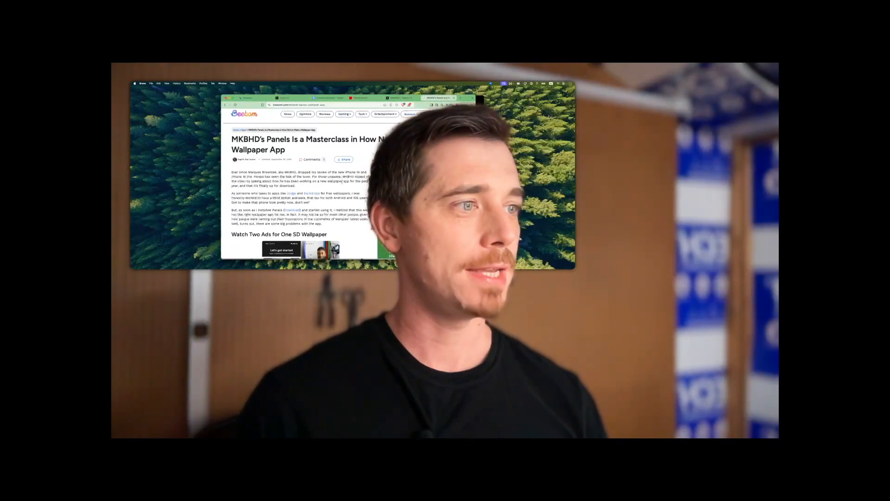
Step back through shell history past git status, the accounts controller generators and the aider launch command.
{"action": "scroll", "scroll_direction": "down", "scroll_amount": 3}
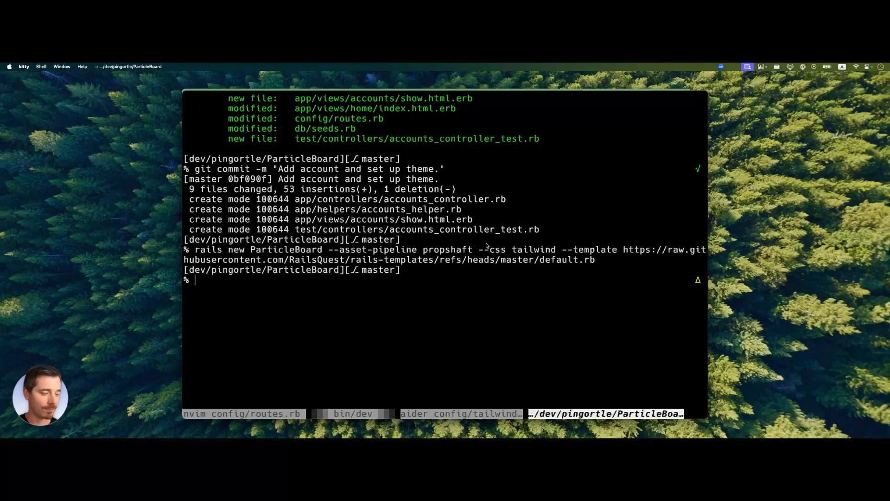
{"action": "mouse_move", "coordinate": [484, 282]}
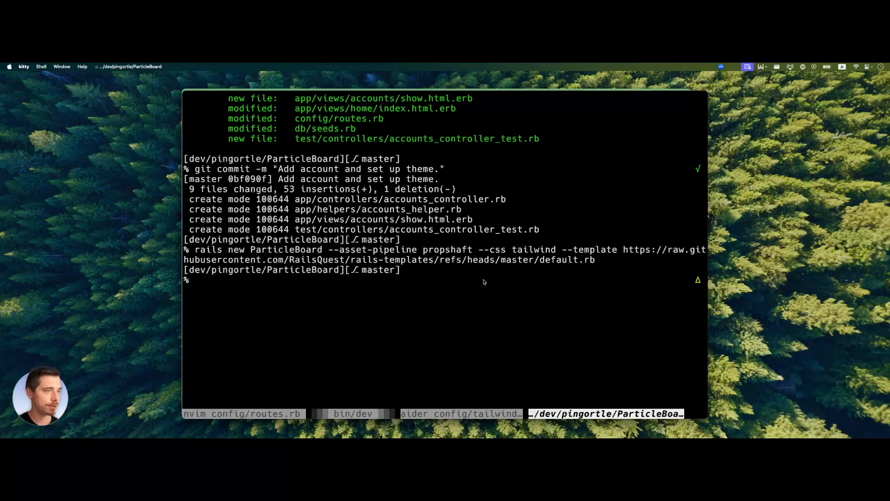
{"action": "type", "text": "git status"}
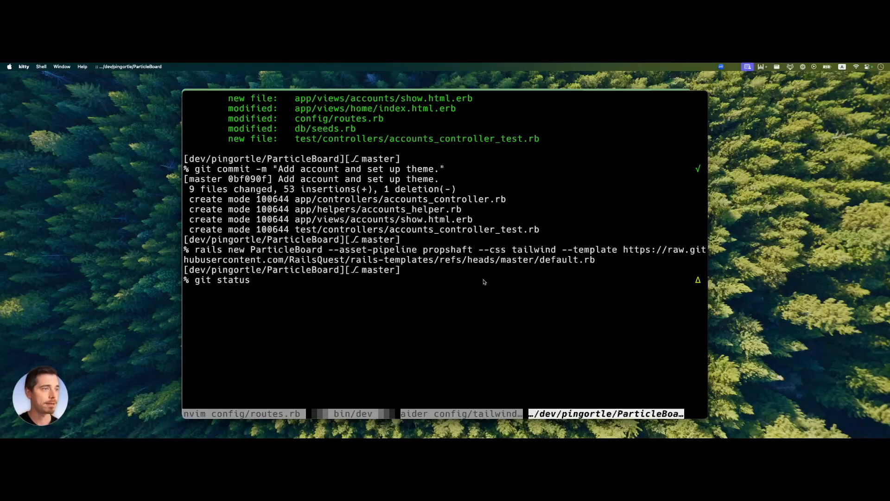
{"action": "type", "text": "rails g controller accounts show"}
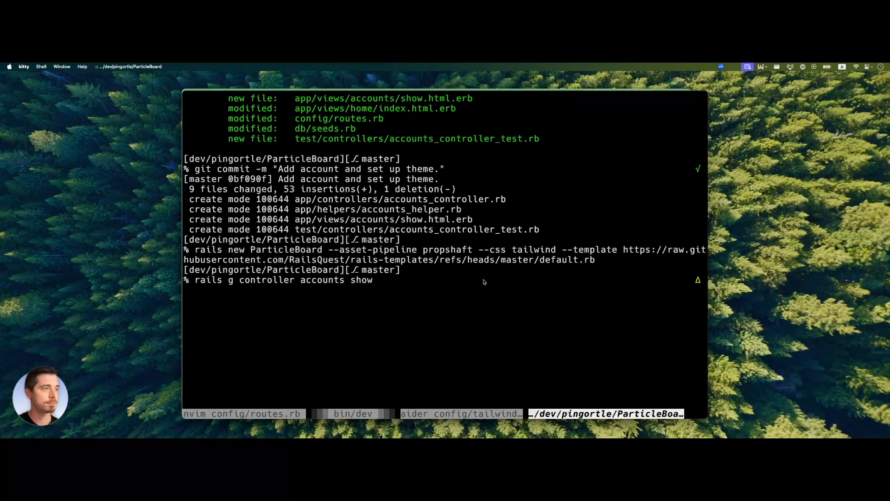
{"action": "type", "text": "aider config/tailwind.config.js app/views/layouts/application.html.erb app/views/home/index.html.erb"}
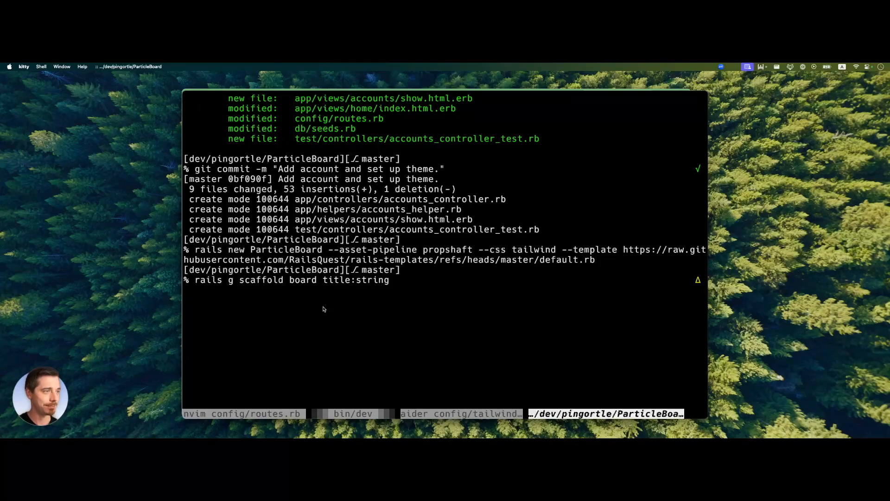
{"action": "type", "text": "rails g controller account show"}
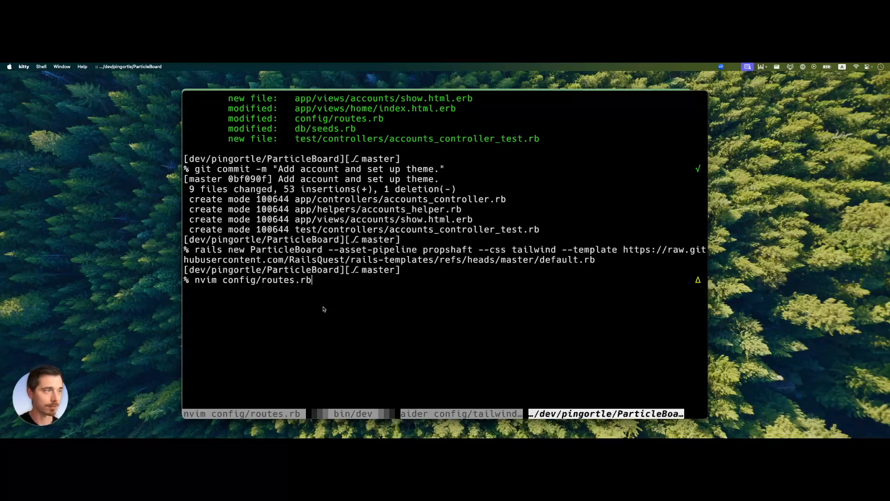
{"action": "type", "text": "rails g controller accounts show"}
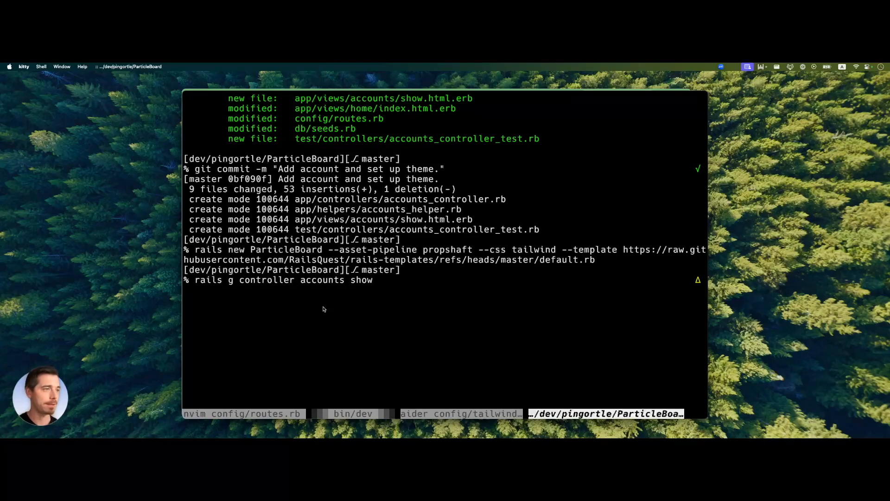
Continue through history (cp show.html.erb, destroy controller, git add) and switch to the Aider session.
{"action": "key", "text": "BackSpace"}
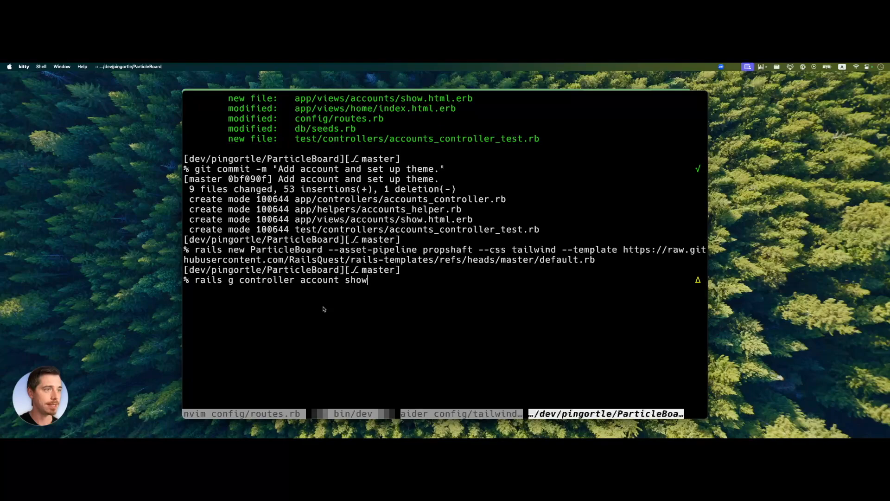
{"action": "type", "text": "cp app/views/account/show.html.erb app/views/accounts/show.html.erb"}
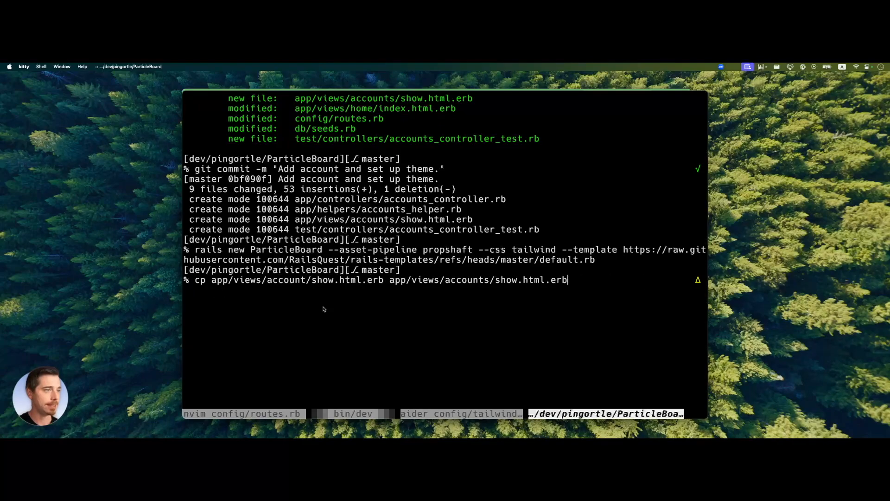
{"action": "type", "text": "rails destroy controller account show"}
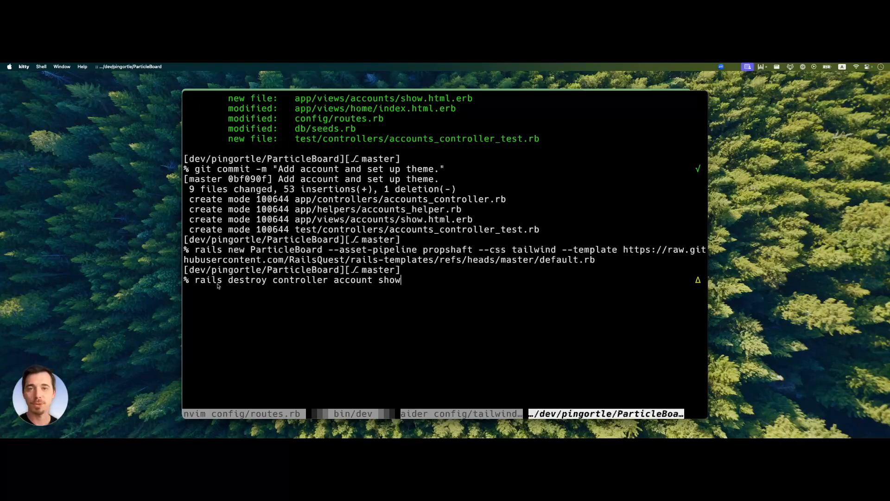
{"action": "mouse_move", "coordinate": [405, 287]}
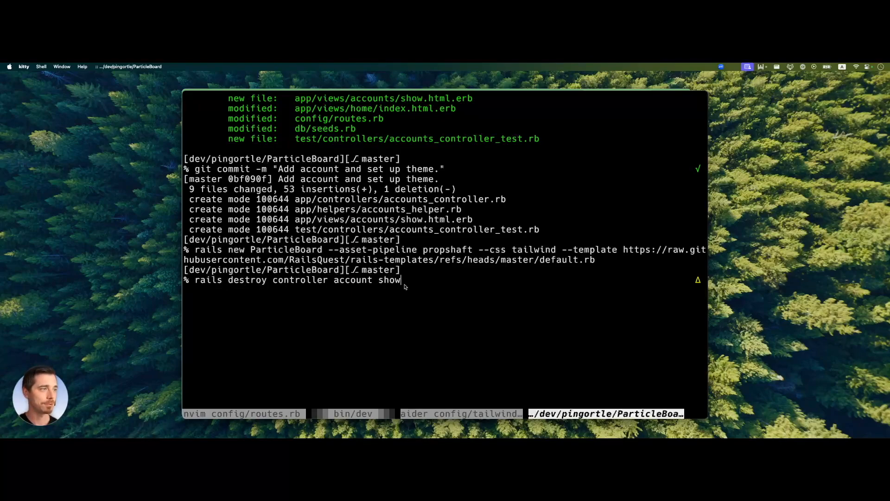
{"action": "type", "text": "git add app config db test"}
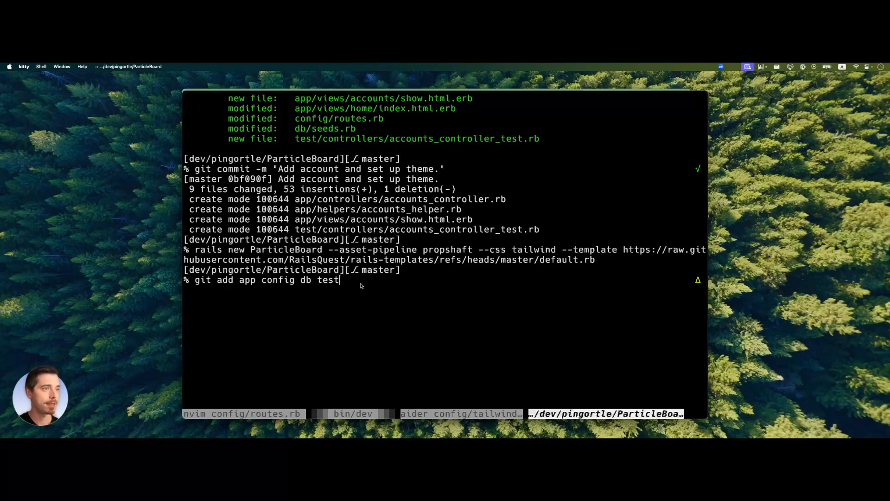
{"action": "key", "text": "Up"}
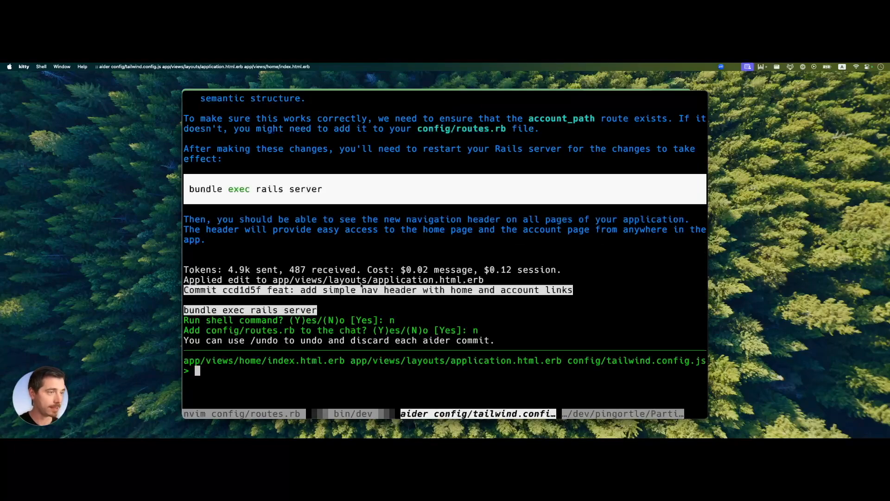
Recall earlier Aider prompts: the wallpaper home page request and theming the new sessions page.
{"action": "type", "text": "n"}
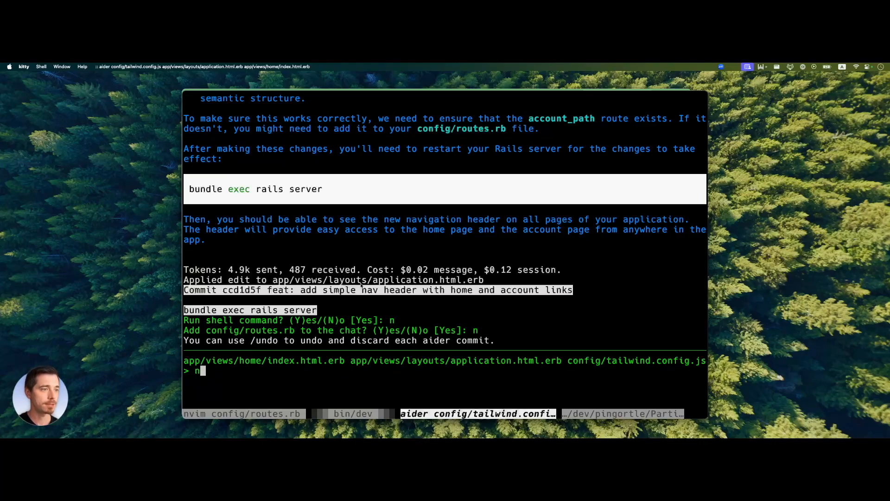
{"action": "type", "text": "Create a home page for an app that allows users to download iPhone wallpapers and apply them easily. It is designed to resemble an existing app which uses a very clean, sterile black and white look with a few shiny elements to accent."}
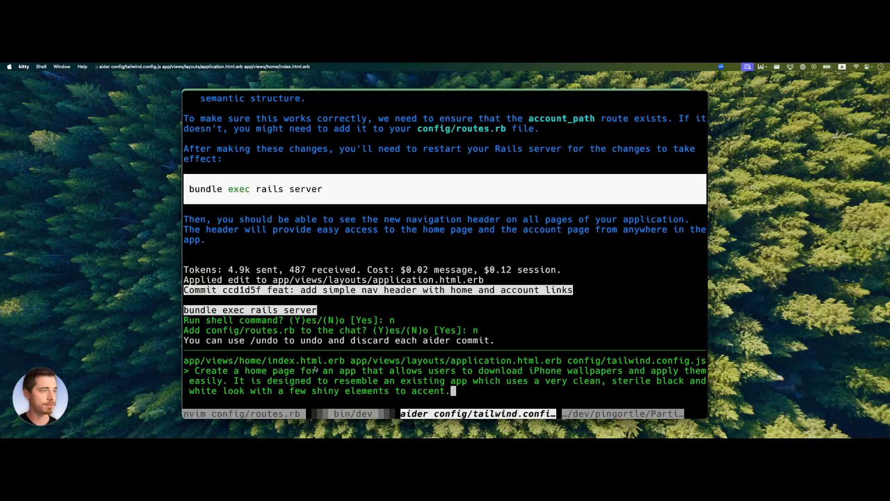
{"action": "mouse_move", "coordinate": [559, 366]}
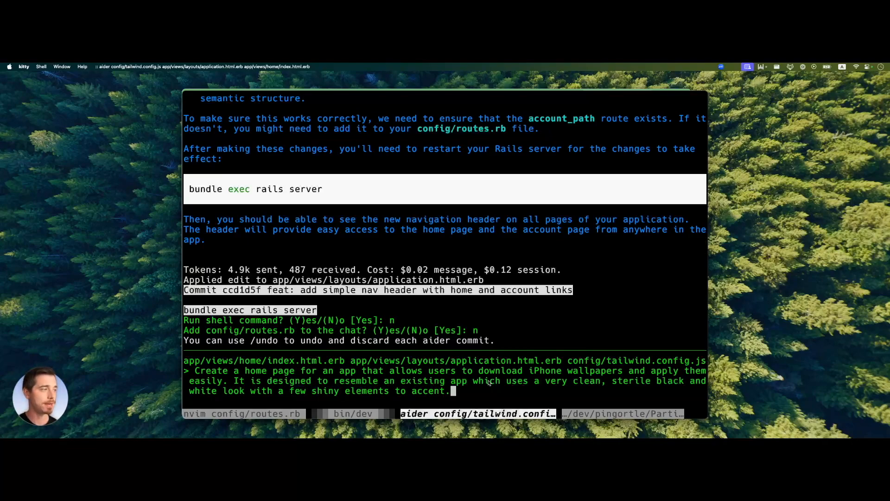
{"action": "type", "text": "/add app/views/sessions/new.html.erb"}
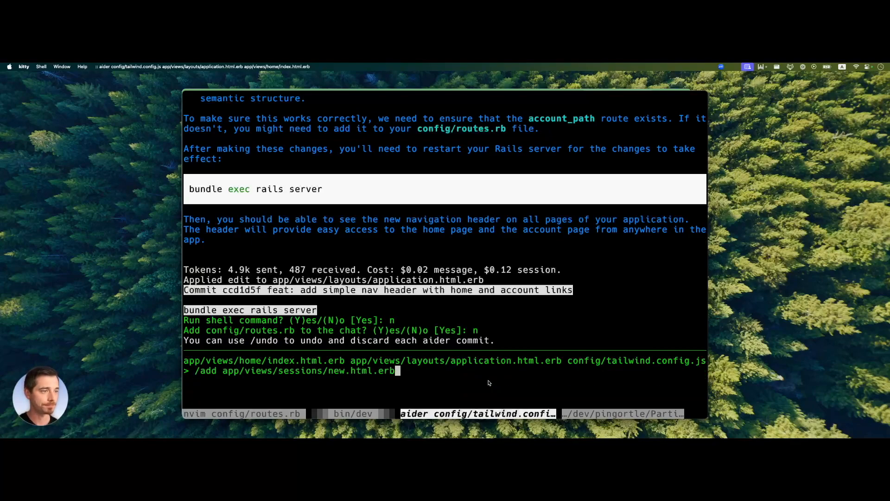
{"action": "type", "text": "Apply this theme to the new sessions page."}
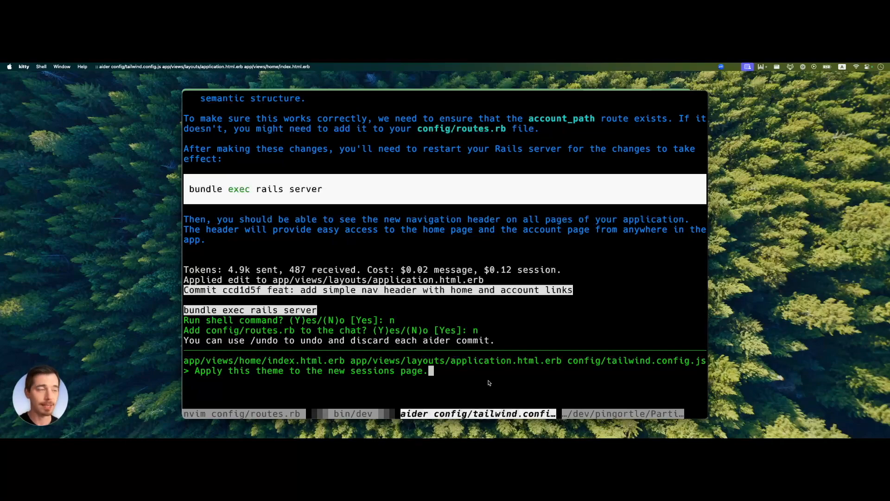
Recall the account show page design, contrast fix and /drop prompts without sending, then return to Brave.
{"action": "type", "text": "/add app/views/accounts/show.html.erb"}
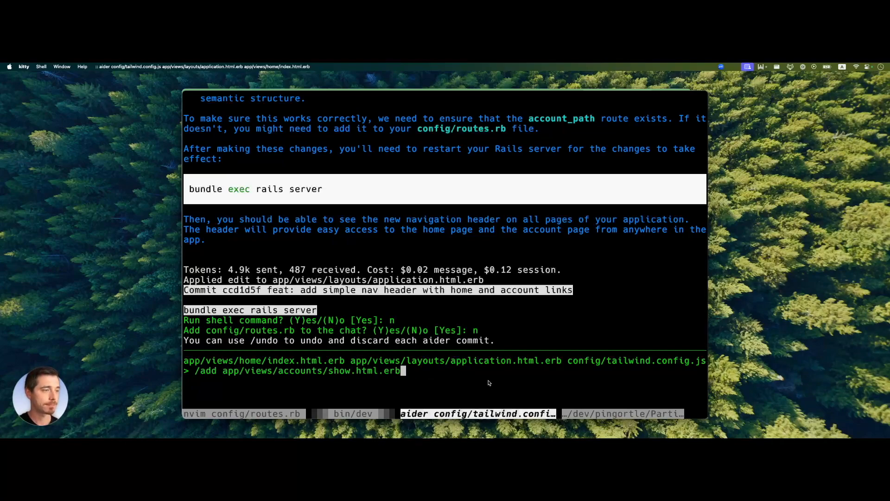
{"action": "type", "text": "Apply the design to the account show page"}
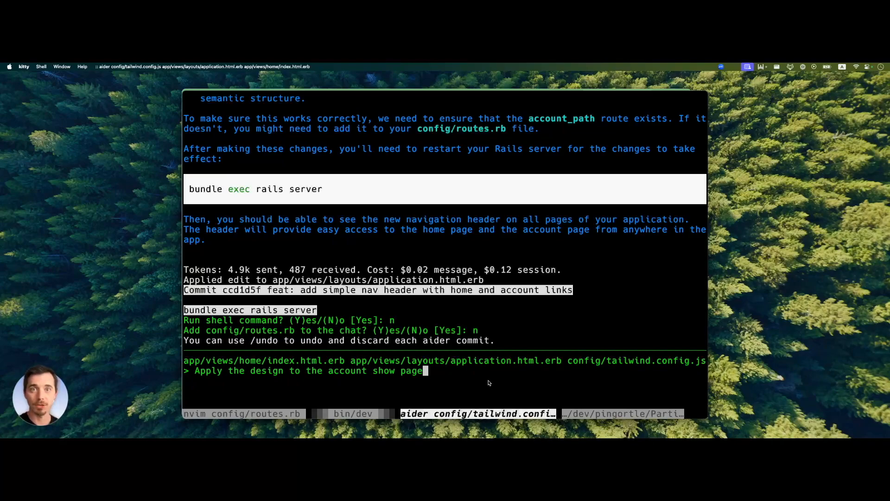
{"action": "type", "text": "There's not enough contrast between the background and the text."}
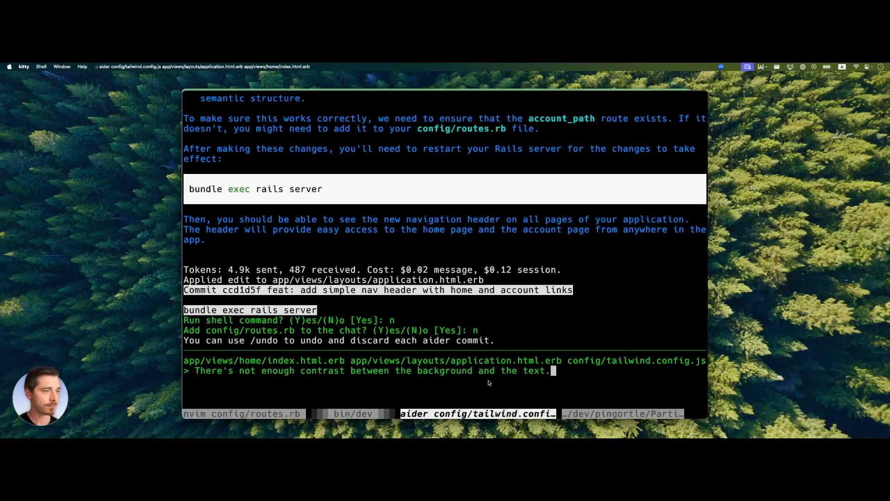
{"action": "type", "text": "/drop app/views/accounts/show.html.erb"}
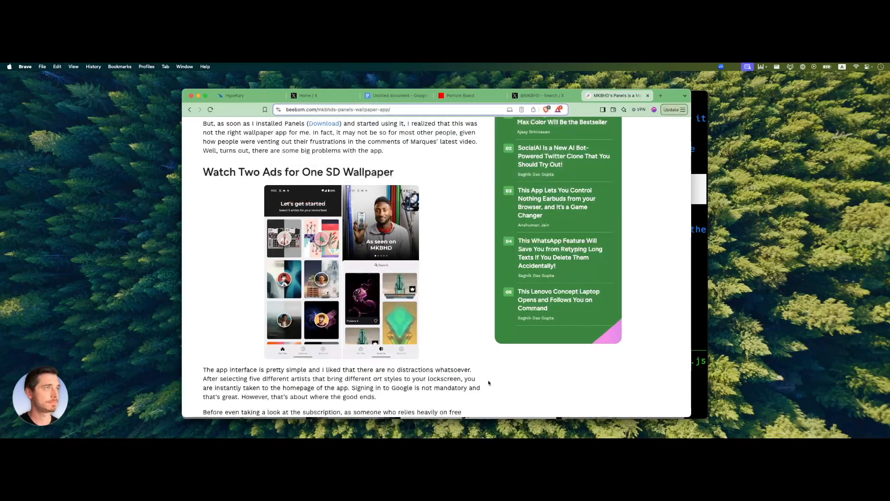
Bring up the local iPhone Wallpapers tab and look over the dark wallpaper grid.
{"action": "left_click", "coordinate": [460, 95]}
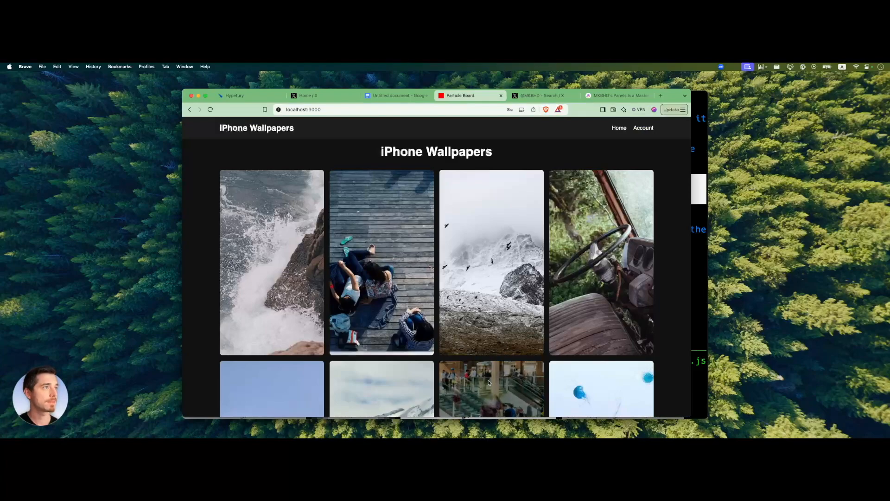
{"action": "scroll", "scroll_direction": "down", "scroll_amount": 3}
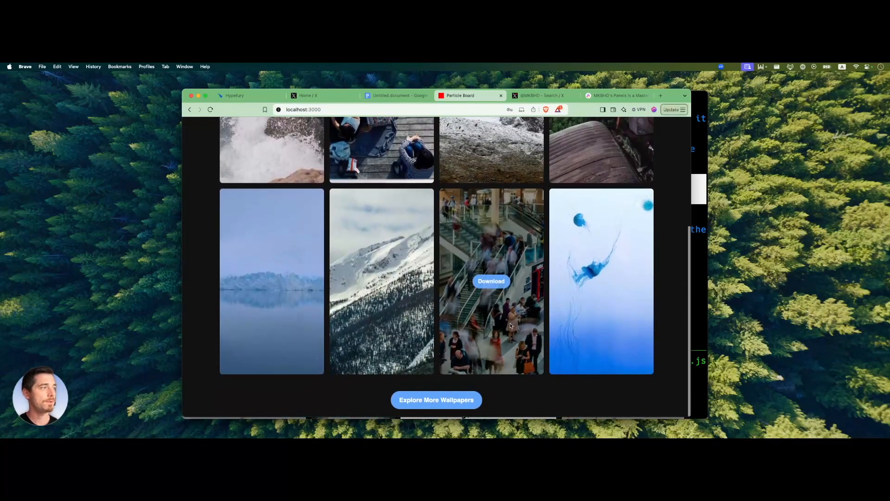
{"action": "scroll", "scroll_direction": "up", "scroll_amount": 3}
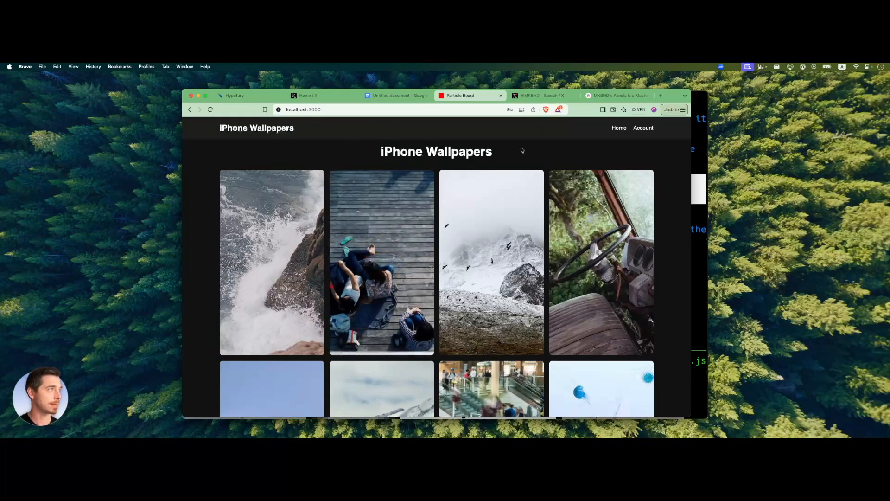
Visit the Account and Change password pages, then return to the home grid.
{"action": "left_click", "coordinate": [644, 127]}
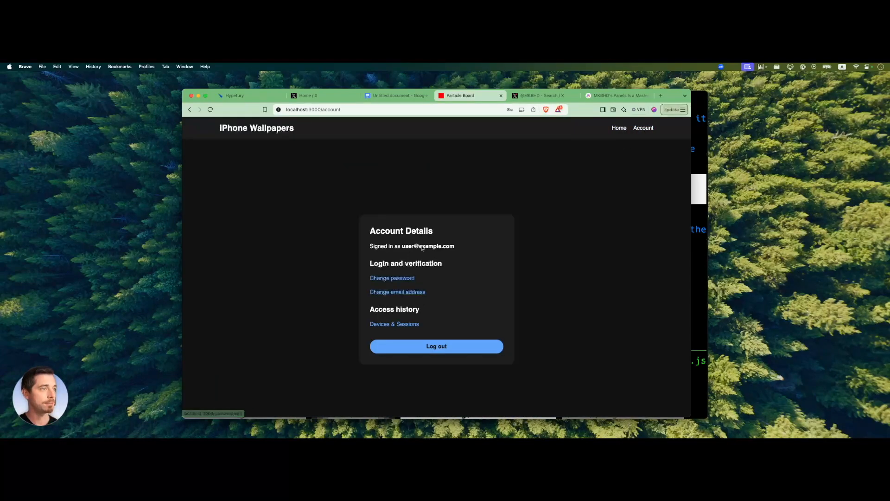
{"action": "mouse_move", "coordinate": [616, 183]}
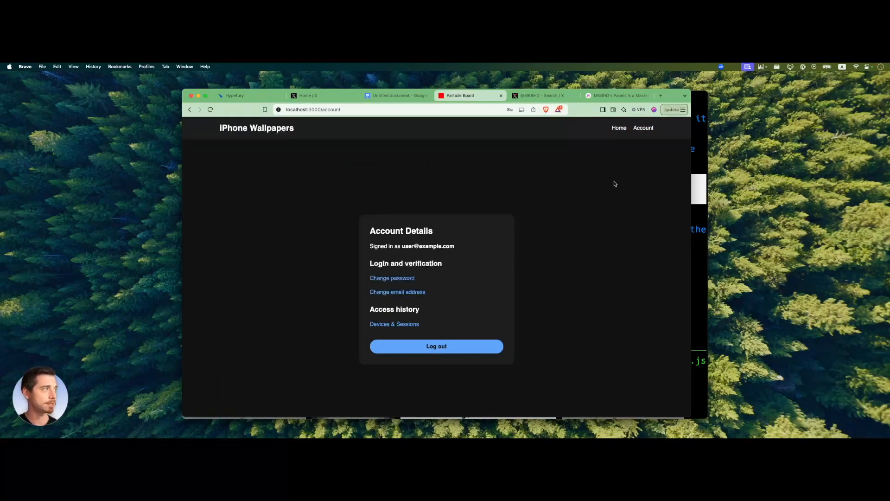
{"action": "mouse_move", "coordinate": [644, 129]}
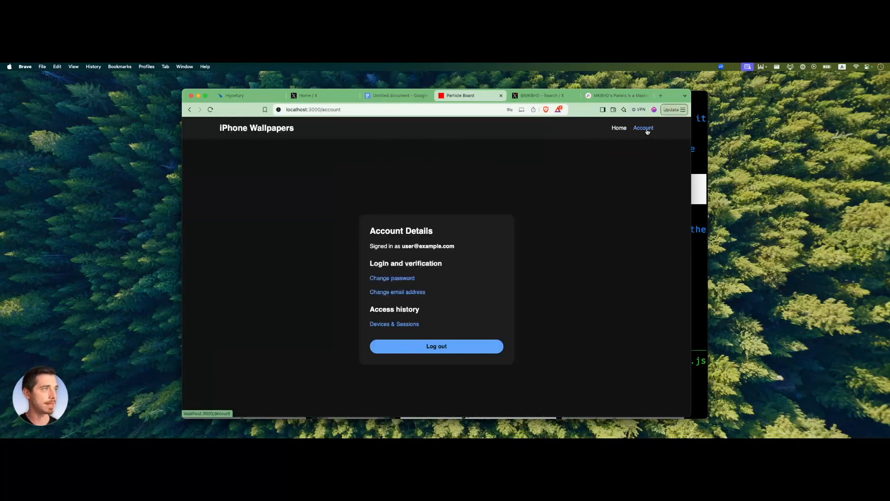
{"action": "left_click", "coordinate": [391, 279]}
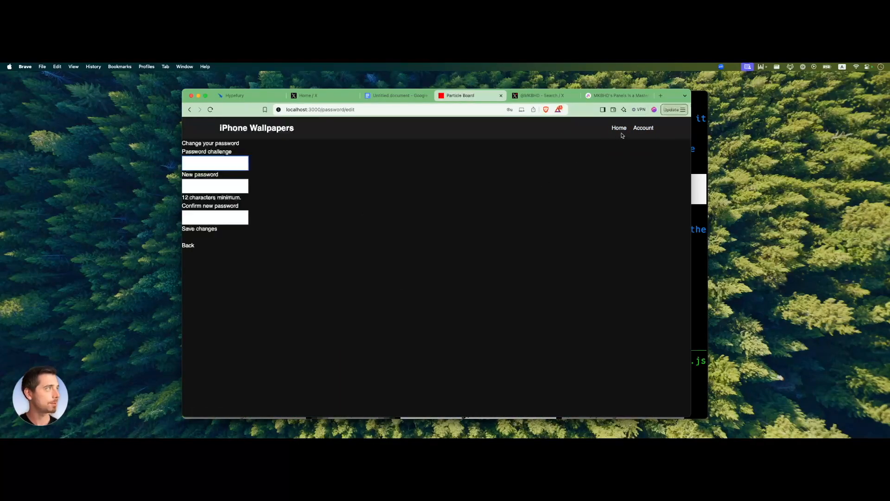
{"action": "left_click", "coordinate": [620, 127]}
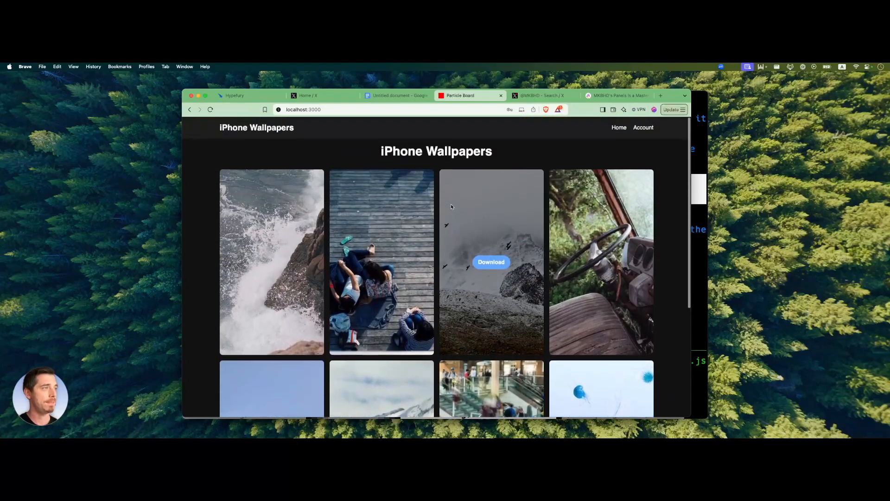
{"action": "mouse_move", "coordinate": [415, 152]}
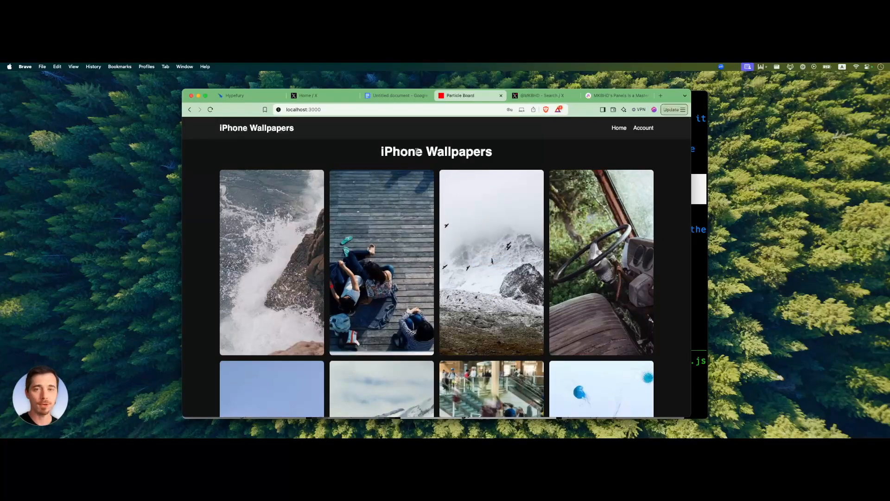